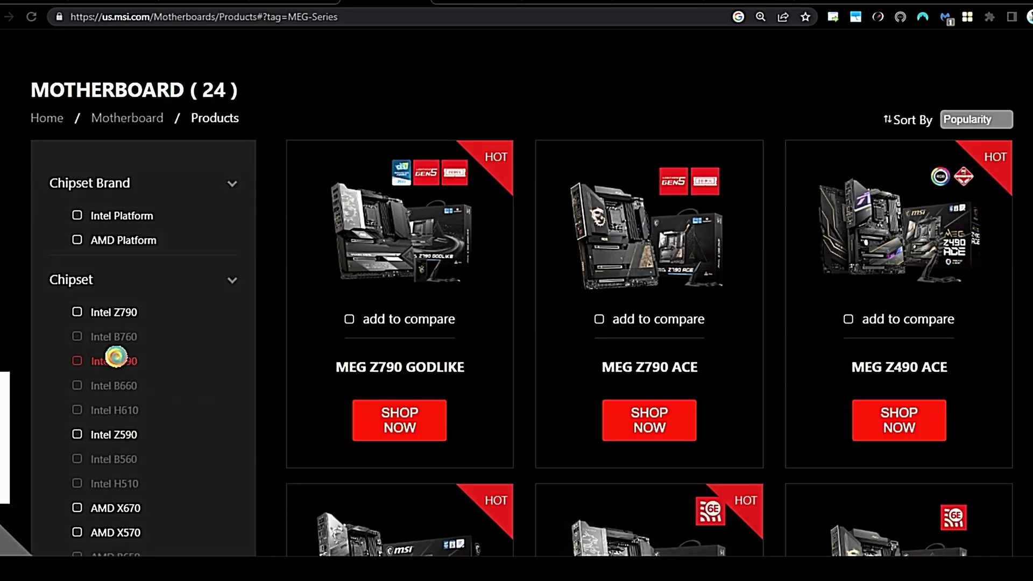
- Filter the MEG motherboard list to Intel Z690 and go to the MEG Z690 ACE page
{"action": "left_click", "coordinate": [77, 361]}
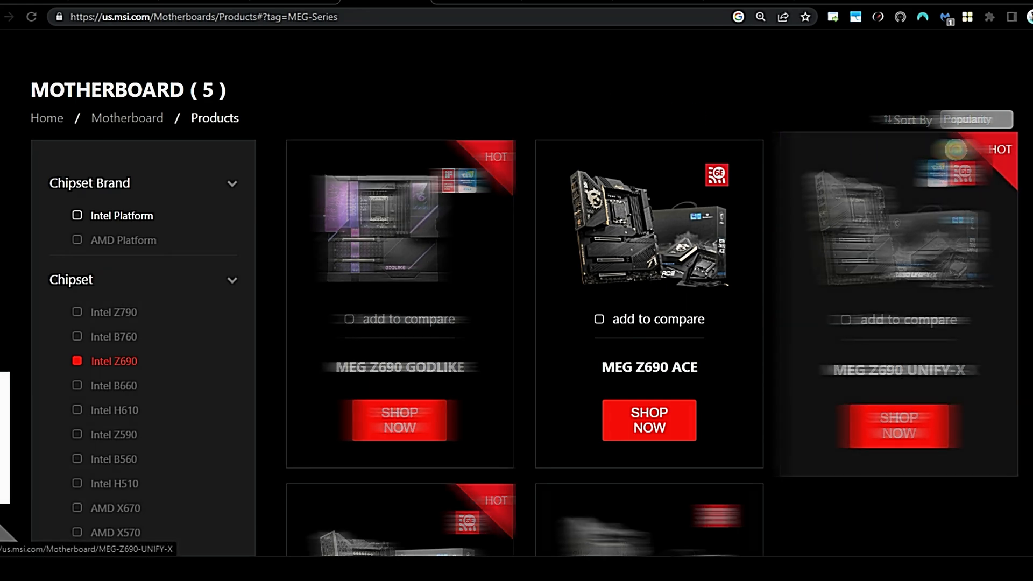
{"action": "scroll", "scroll_direction": "down", "scroll_amount": 3}
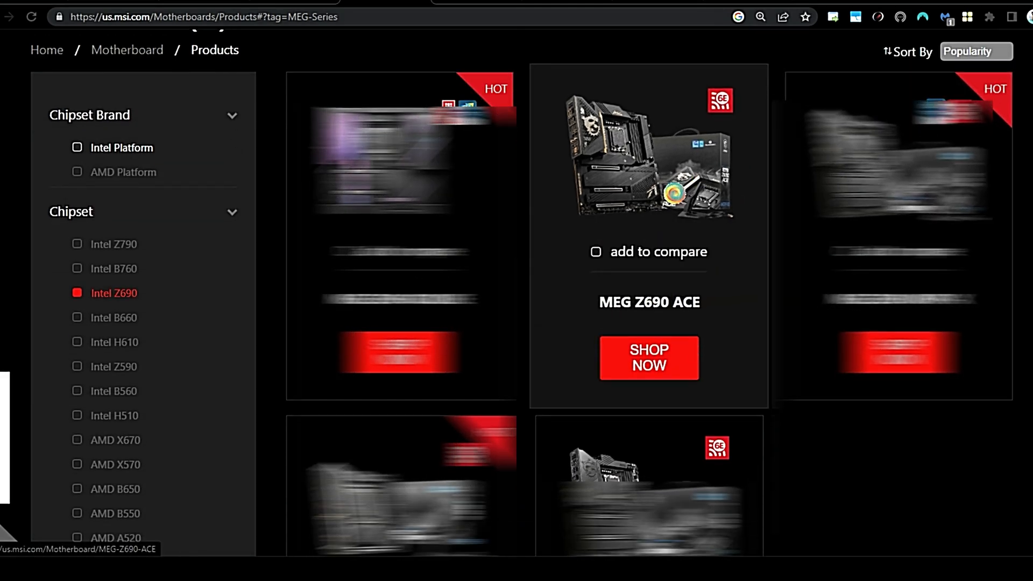
{"action": "left_click", "coordinate": [648, 358]}
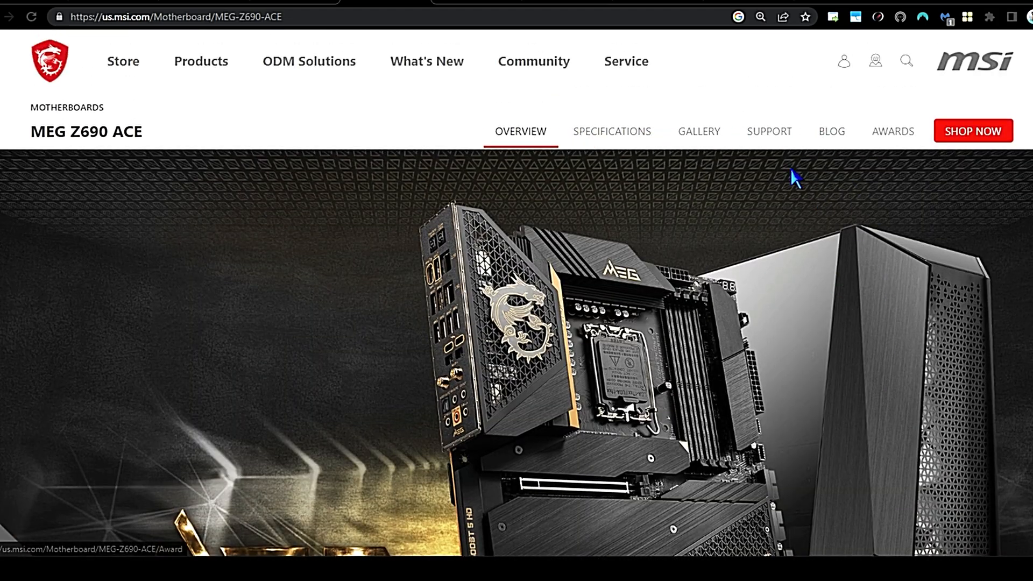
- Show the MEG Z690 ACE support page's Drivers & Downloads section with the AMI BIOS listed
{"action": "left_click", "coordinate": [769, 132]}
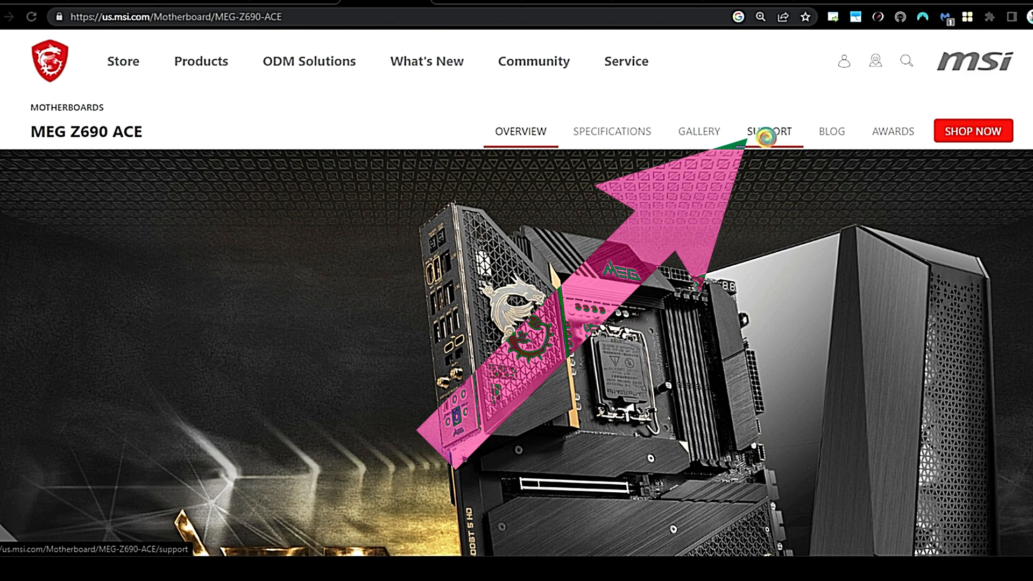
{"action": "left_click", "coordinate": [768, 131]}
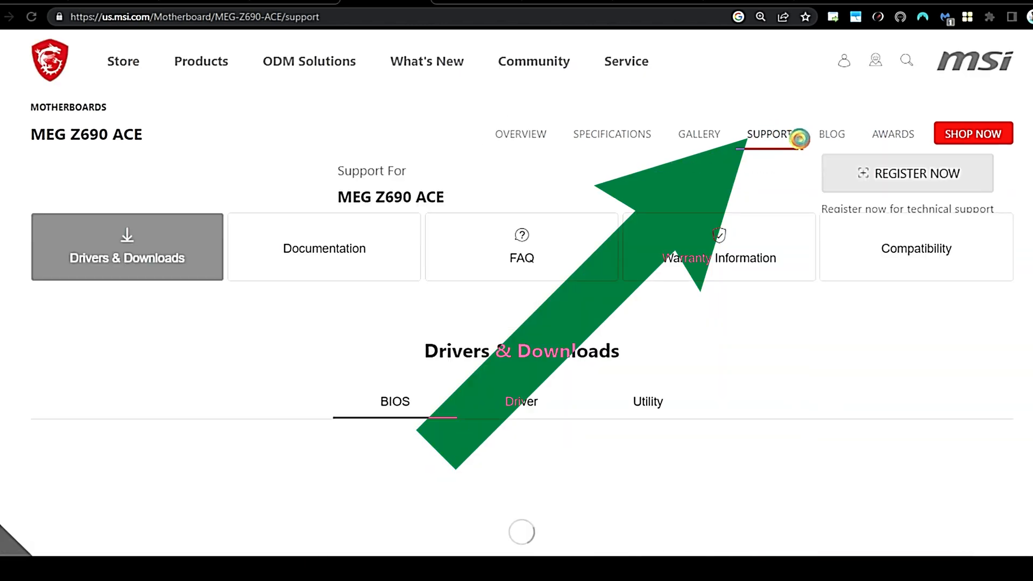
{"action": "scroll", "scroll_direction": "down", "scroll_amount": 3}
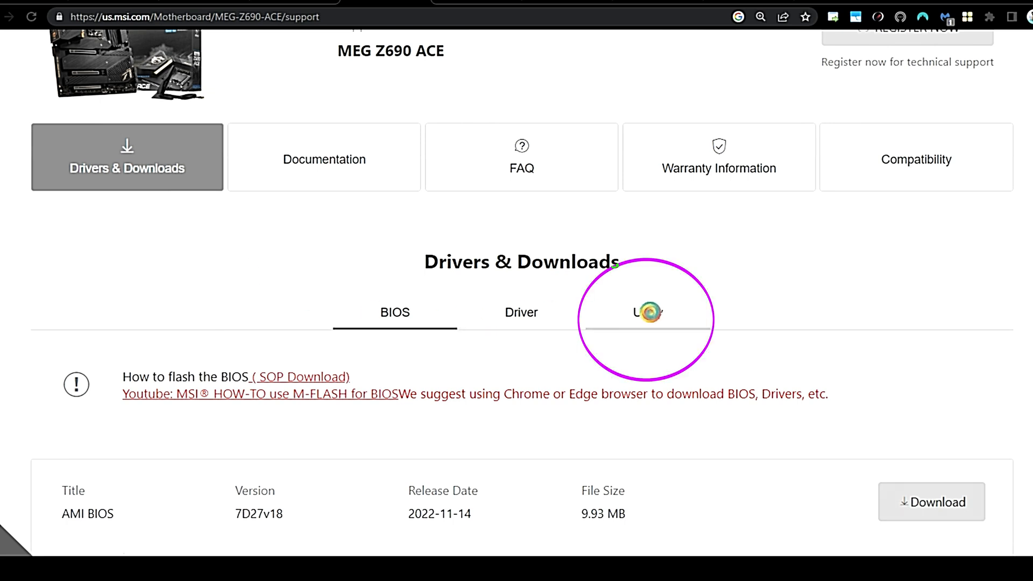
- Download the MSI Center 2.0.6.0 zip from the Utility list for Win10 64
{"action": "left_click", "coordinate": [648, 312]}
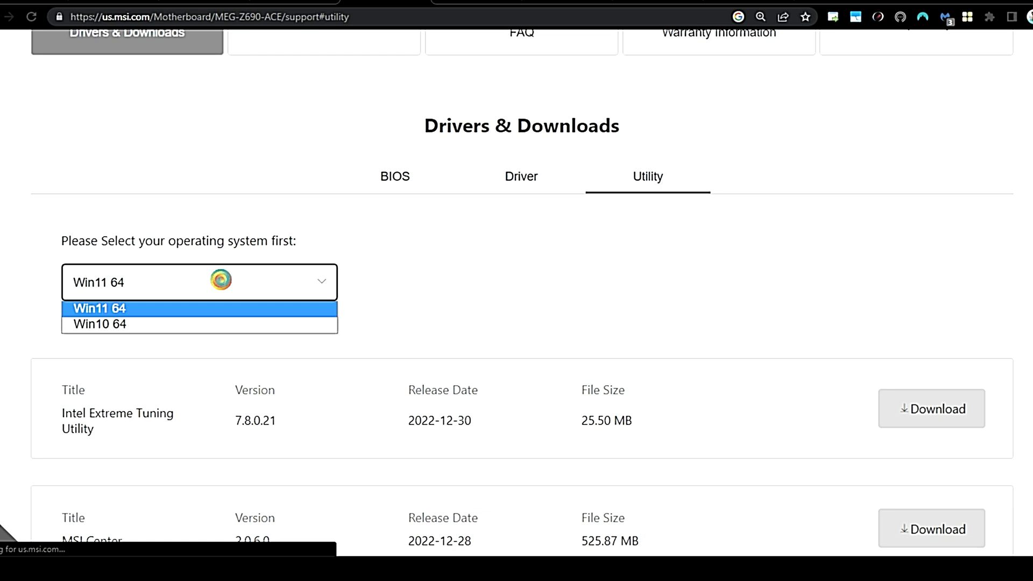
{"action": "left_click", "coordinate": [100, 323]}
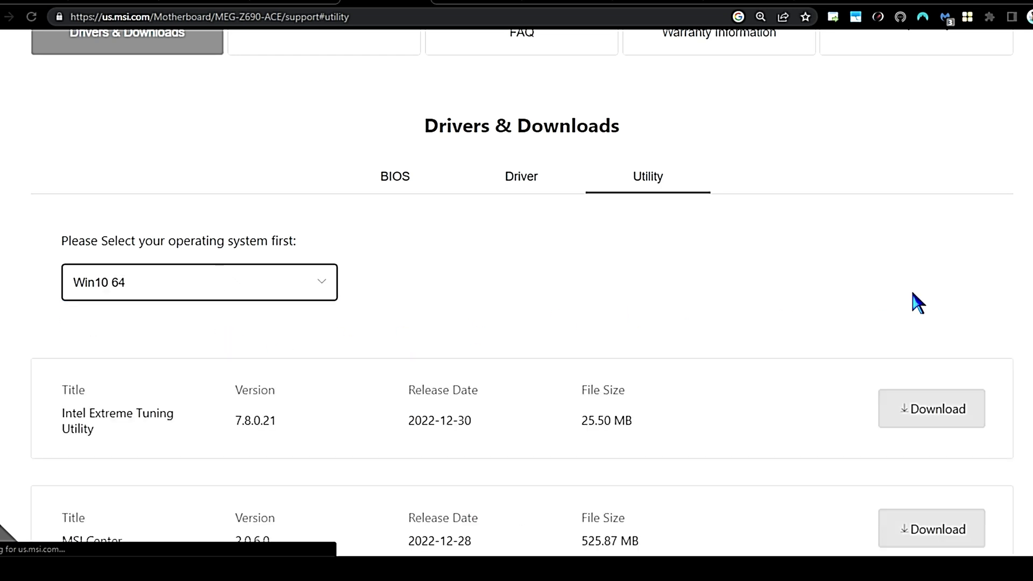
{"action": "scroll", "scroll_direction": "down", "scroll_amount": 3}
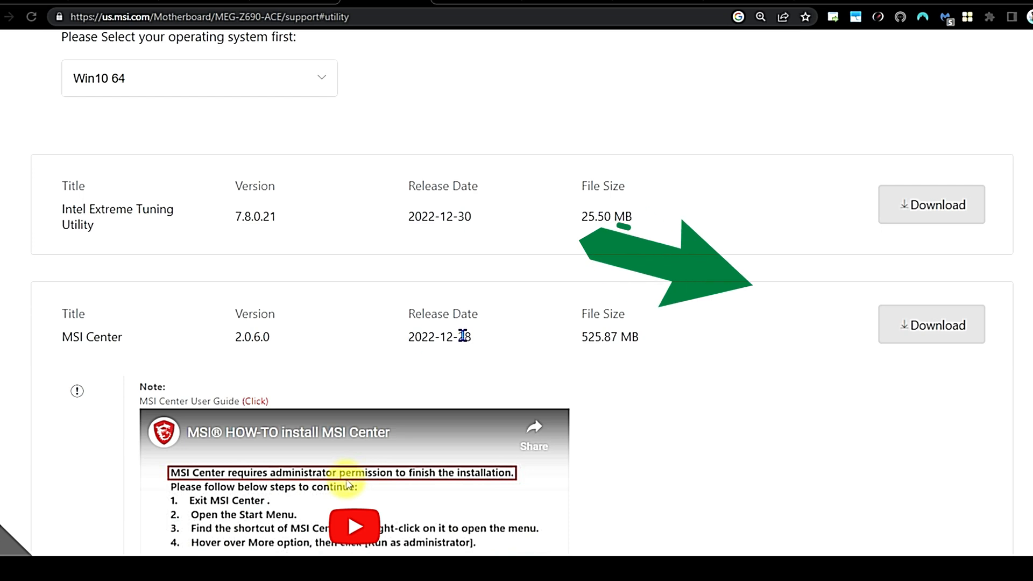
{"action": "left_click", "coordinate": [930, 324]}
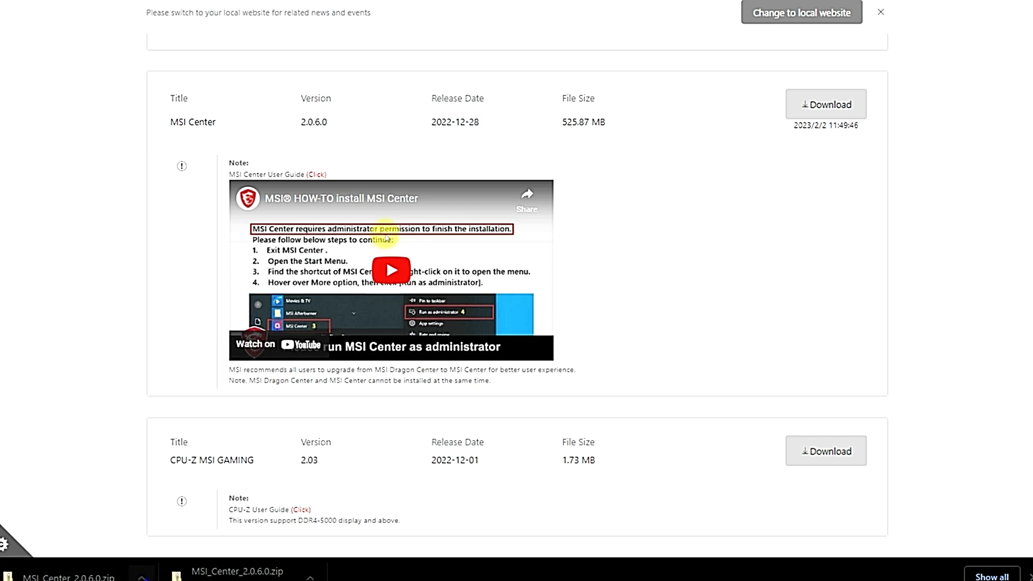
{"action": "left_click", "coordinate": [132, 510]}
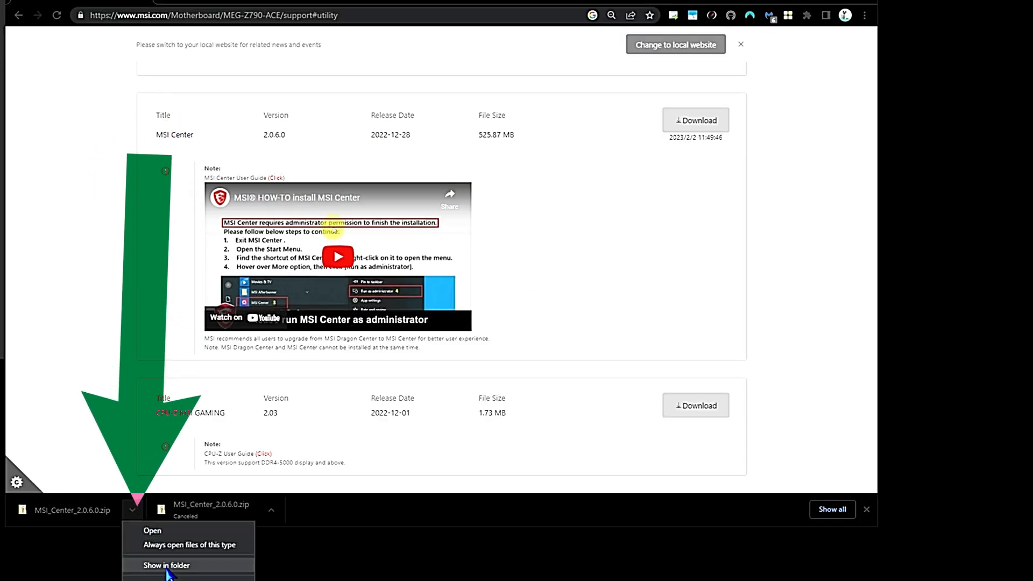
- Unblock the downloaded MSI Center zip and extract it into the suggested Downloads folder
{"action": "left_click", "coordinate": [166, 565]}
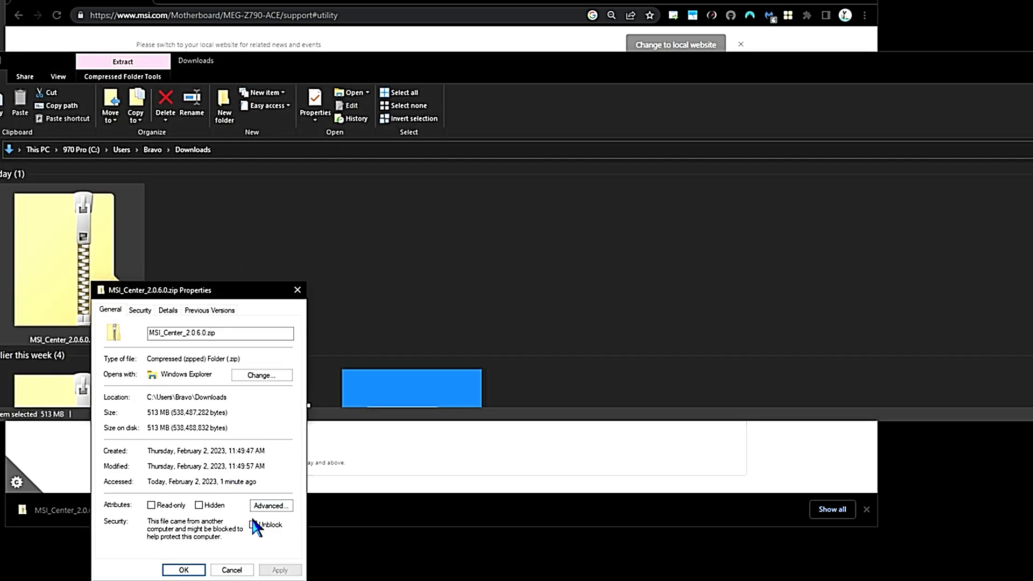
{"action": "left_click", "coordinate": [253, 525]}
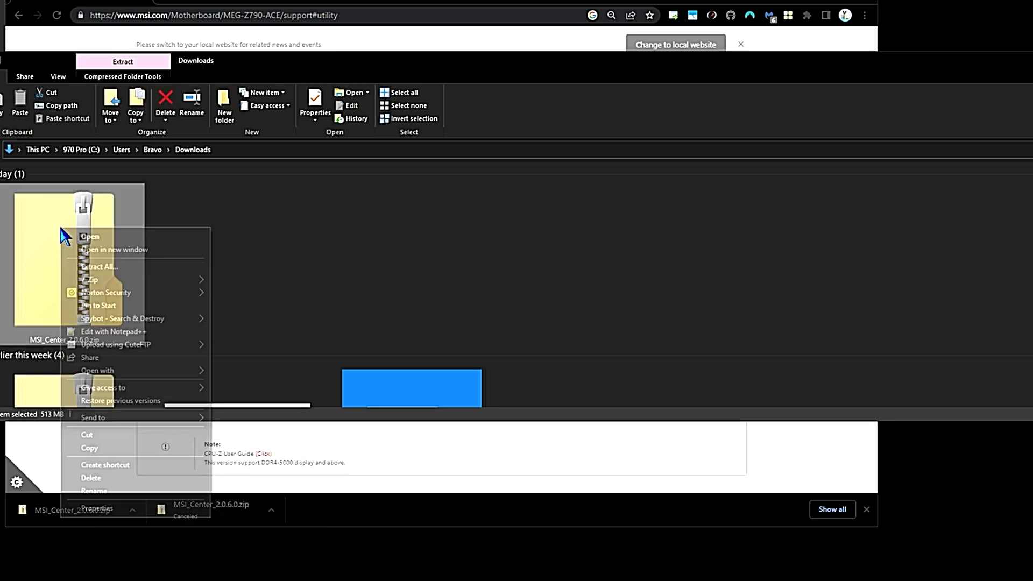
{"action": "left_click", "coordinate": [99, 266]}
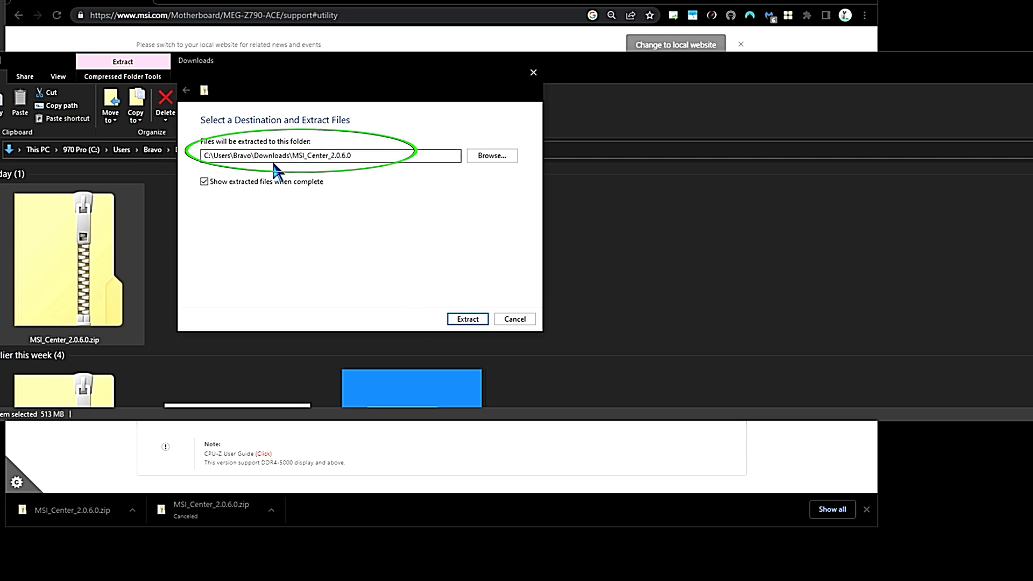
{"action": "left_click", "coordinate": [467, 320]}
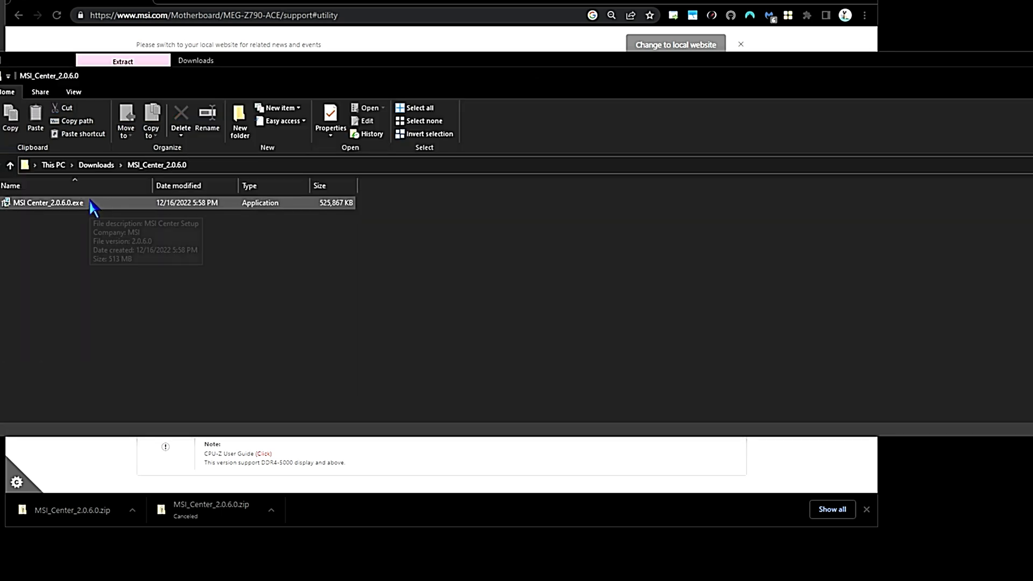
- Launch MSI Center_2.0.6.0.exe and start the installation with English as setup language
{"action": "right_click", "coordinate": [47, 202]}
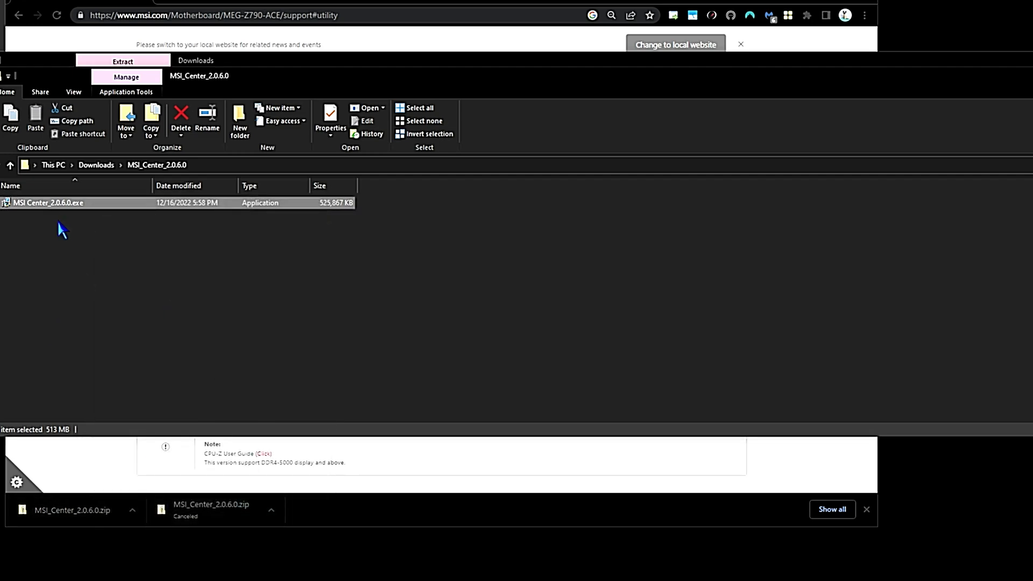
{"action": "double_click", "coordinate": [47, 202]}
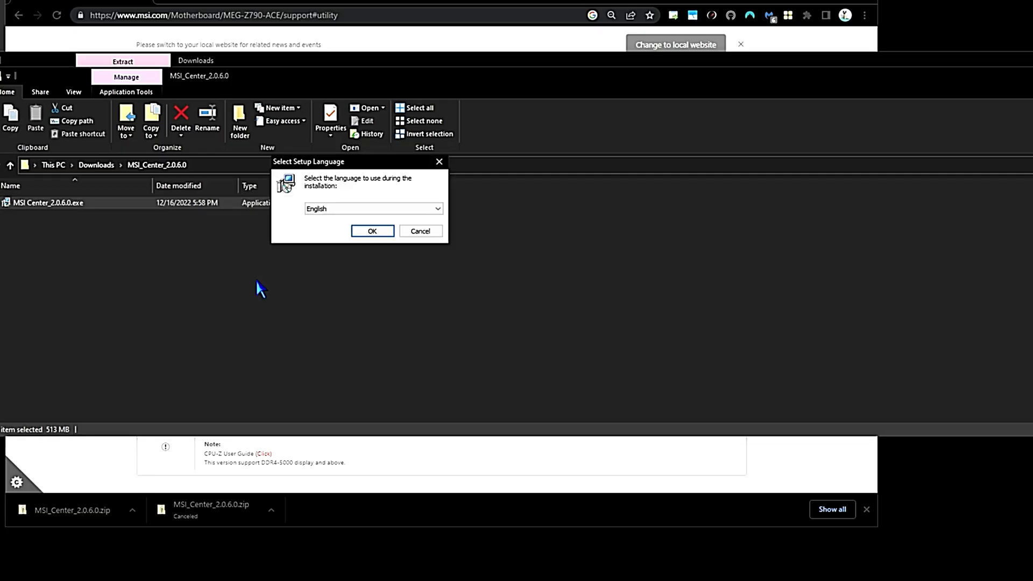
{"action": "left_click", "coordinate": [372, 231]}
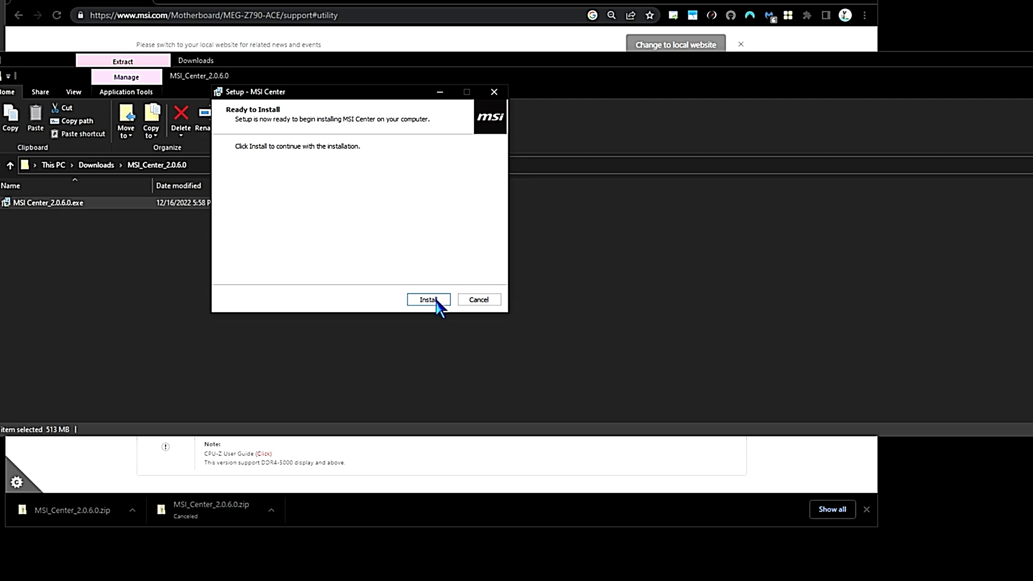
{"action": "left_click", "coordinate": [427, 300]}
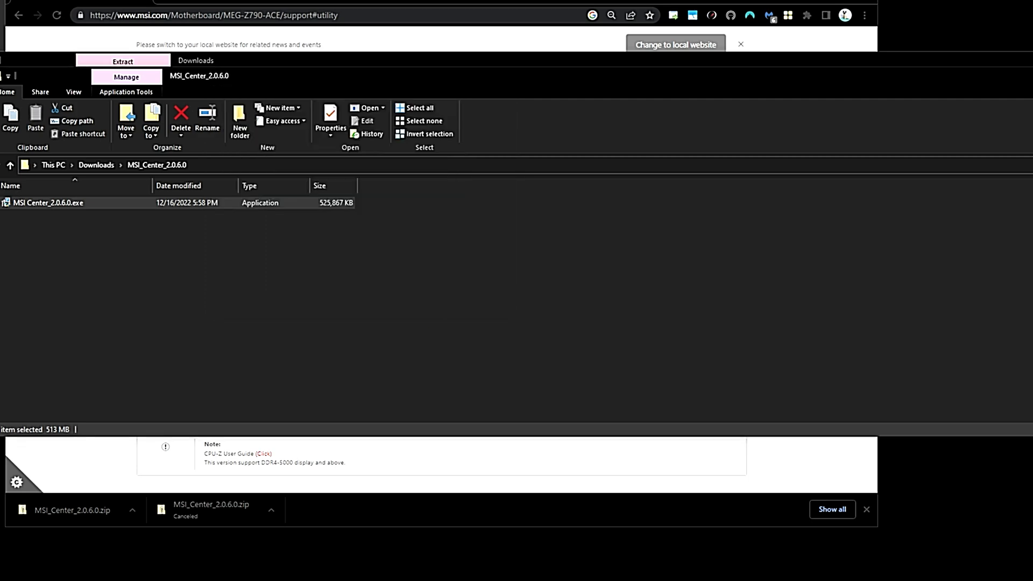
{"action": "double_click", "coordinate": [47, 202]}
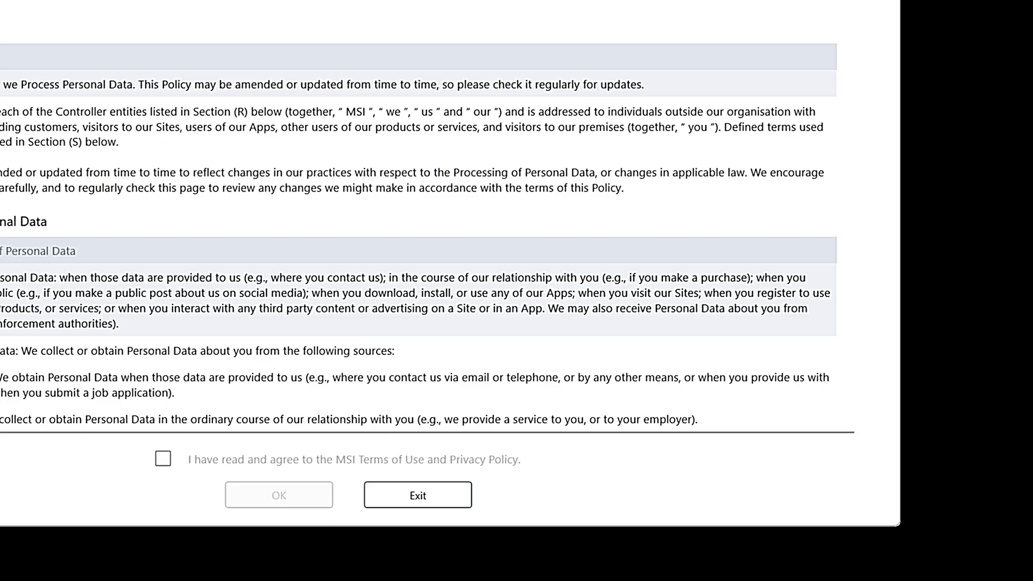
- Agree to the MSI Terms of Use and Privacy Policy to enter MSI Center
{"action": "left_click", "coordinate": [163, 459]}
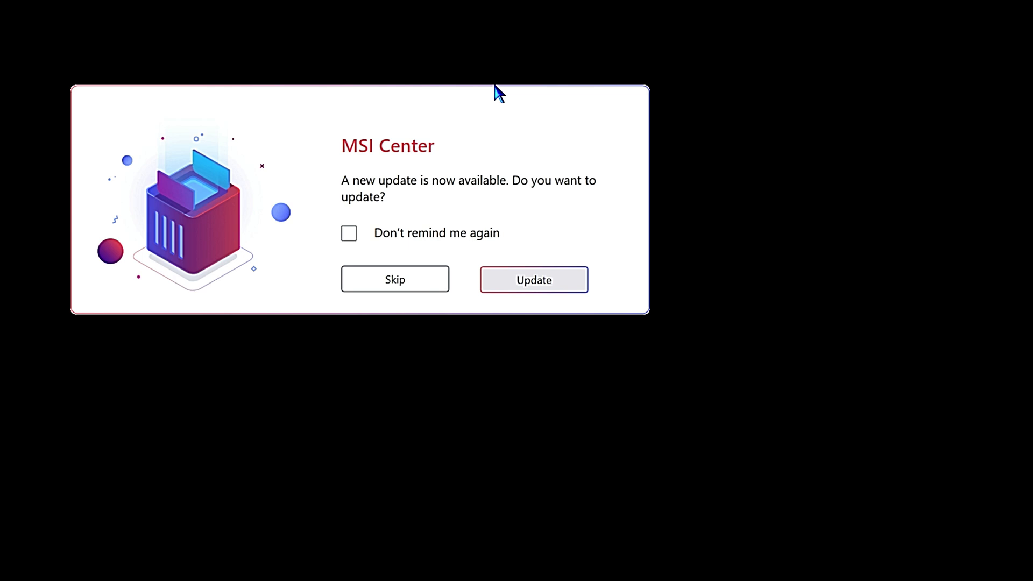
- Accept the new MSI Center update so the app reopens on its Feature Sets page
{"action": "left_click", "coordinate": [533, 279]}
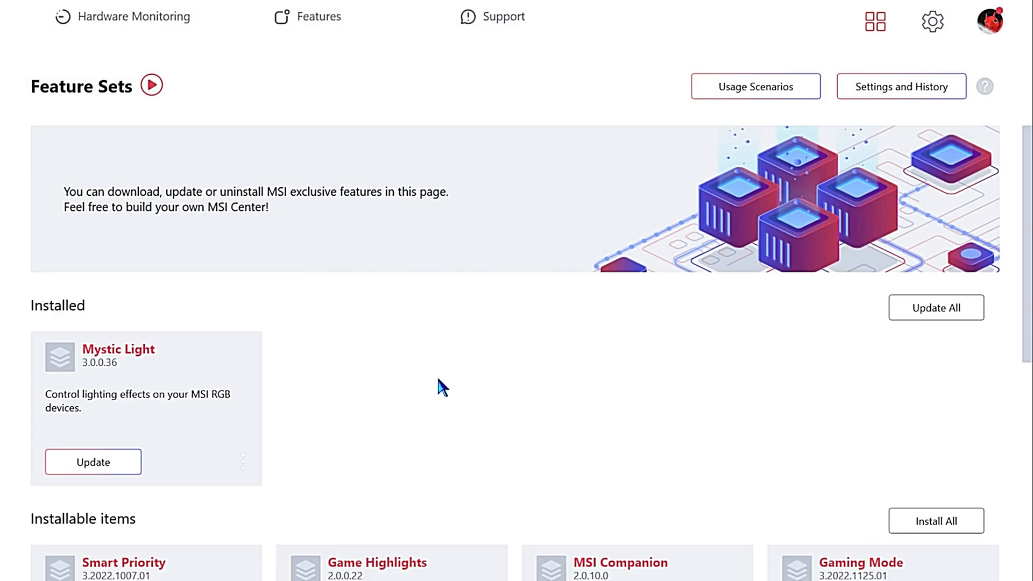
- Update the installed Mystic Light feature to version 3.0.0.37
{"action": "left_click", "coordinate": [93, 461]}
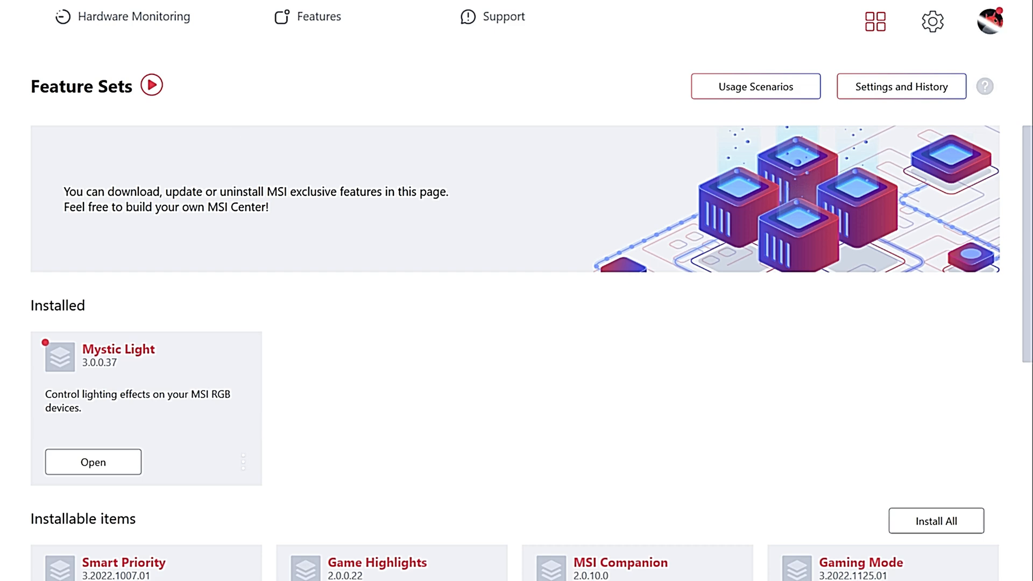
{"action": "scroll", "scroll_direction": "down", "scroll_amount": 3}
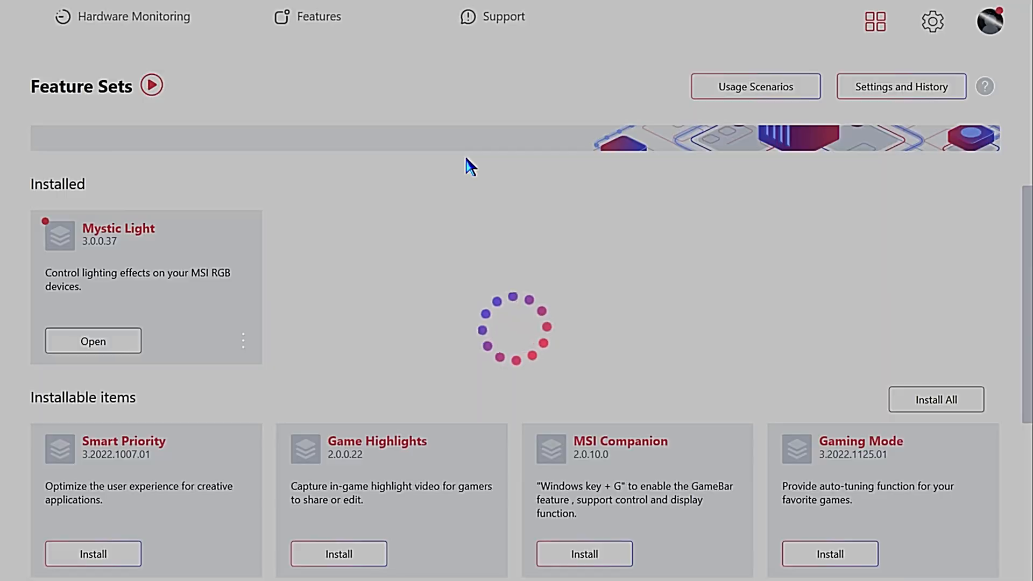
- In Mystic Light Settings, switch off Third party RGB and LED Power Saving Mode, then return to Profile 1
{"action": "left_click", "coordinate": [93, 341]}
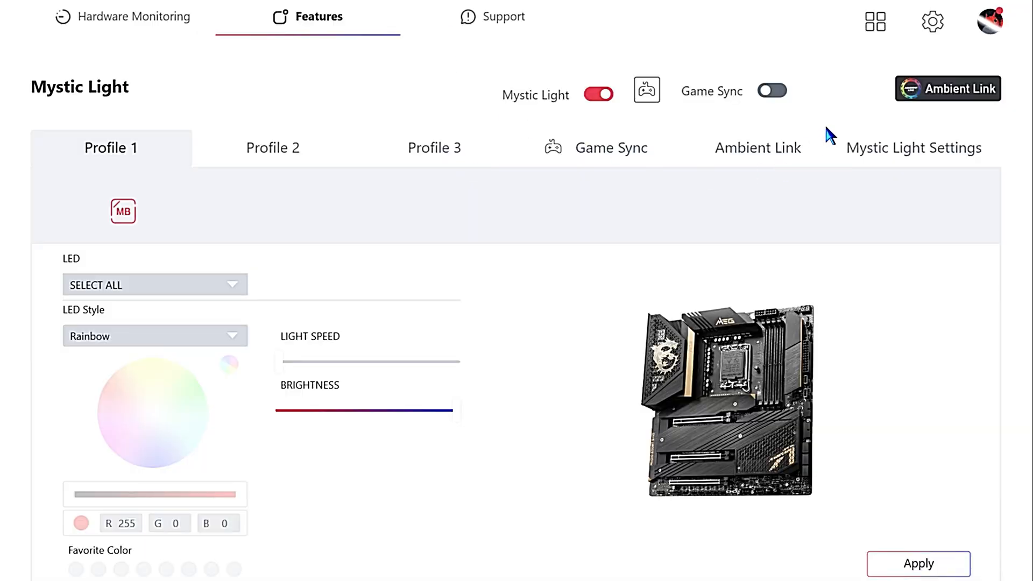
{"action": "left_click", "coordinate": [913, 147]}
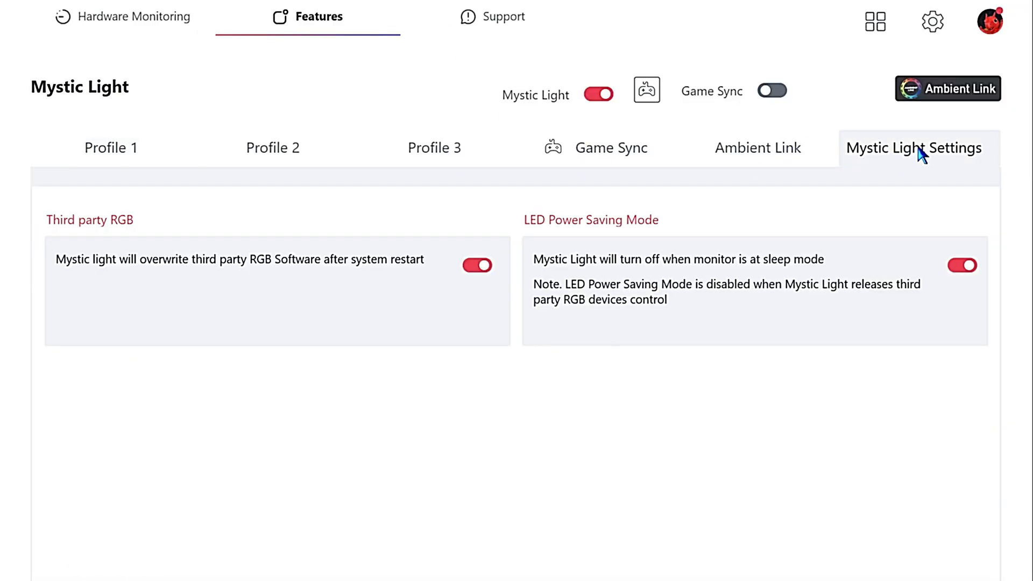
{"action": "left_click", "coordinate": [476, 265]}
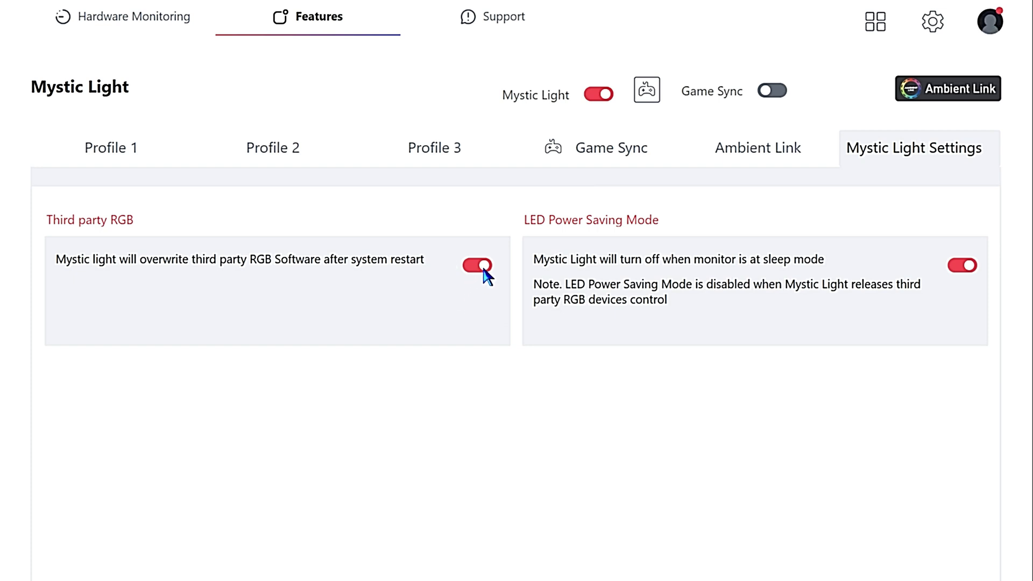
{"action": "left_click", "coordinate": [476, 266]}
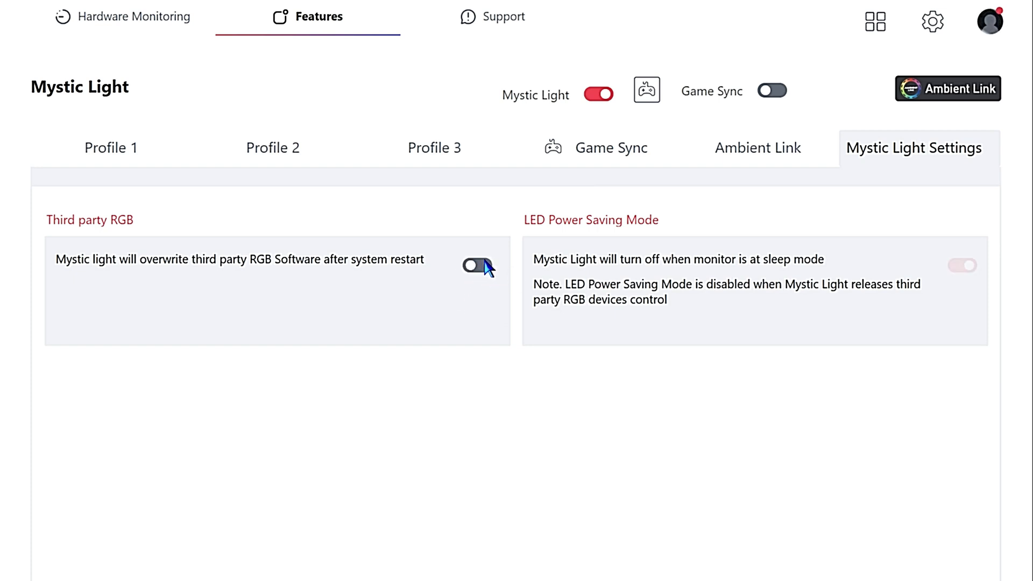
{"action": "left_click", "coordinate": [476, 265]}
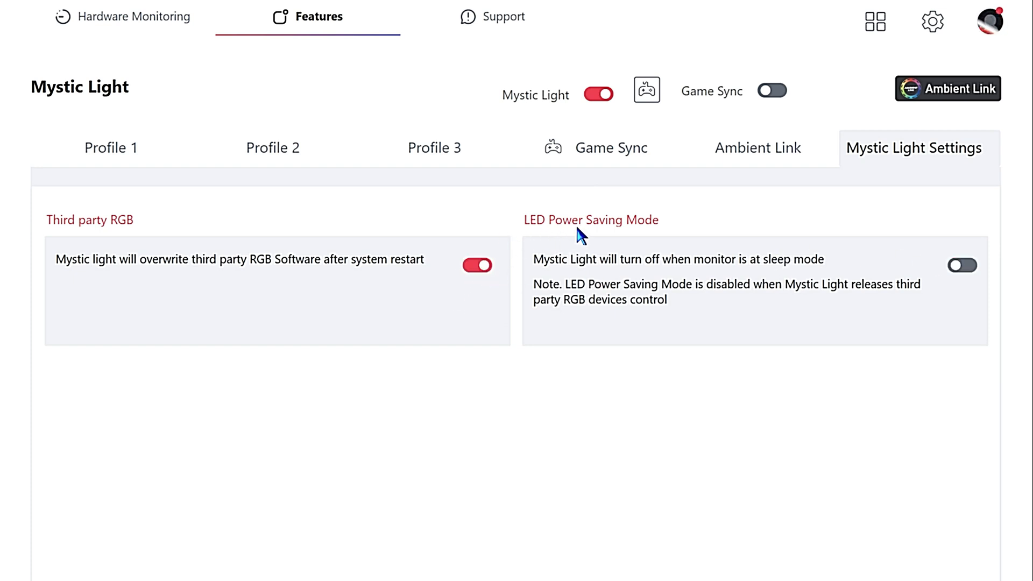
{"action": "left_click", "coordinate": [476, 265]}
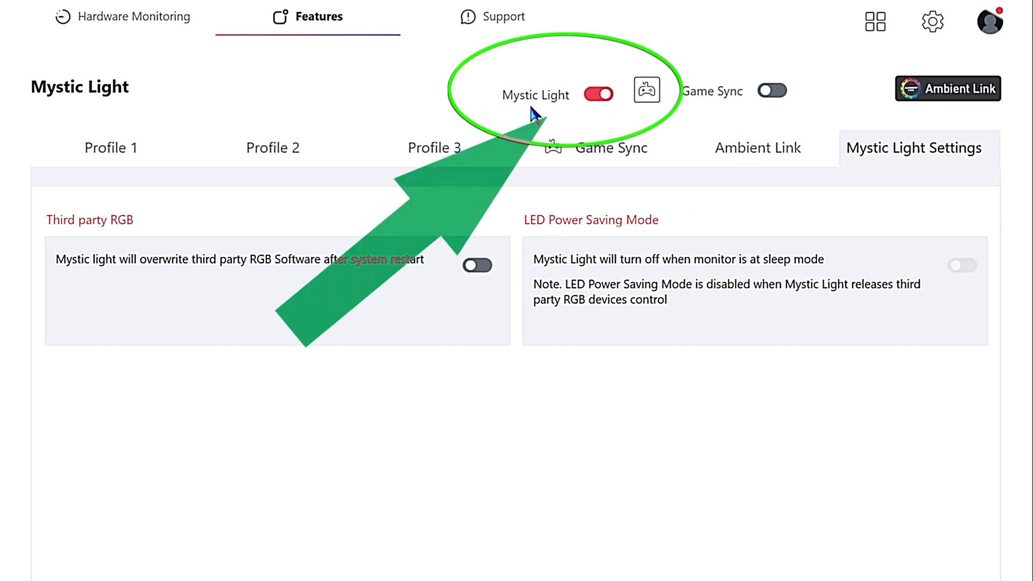
{"action": "left_click", "coordinate": [111, 147]}
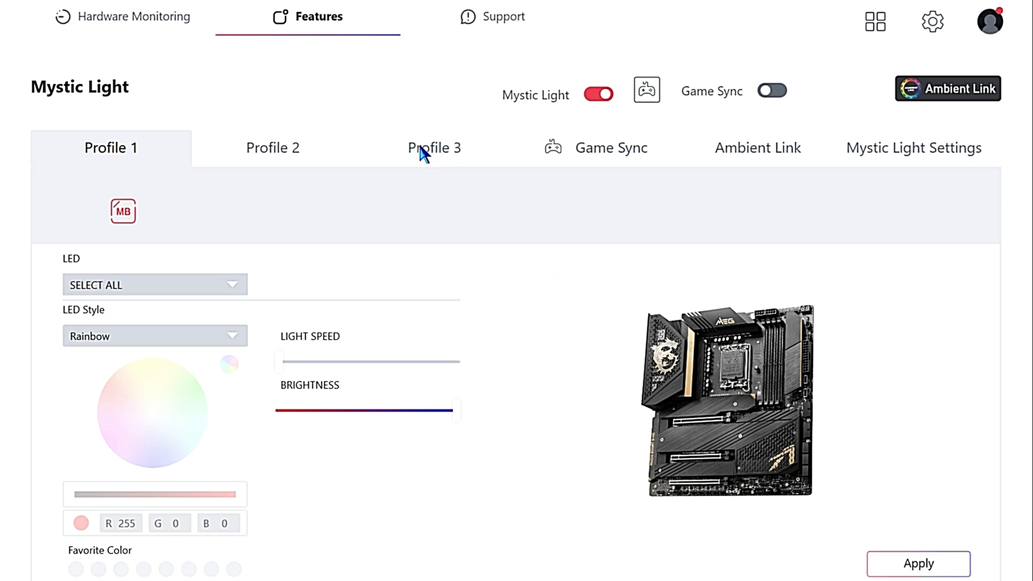
{"action": "mouse_move", "coordinate": [1014, 8]}
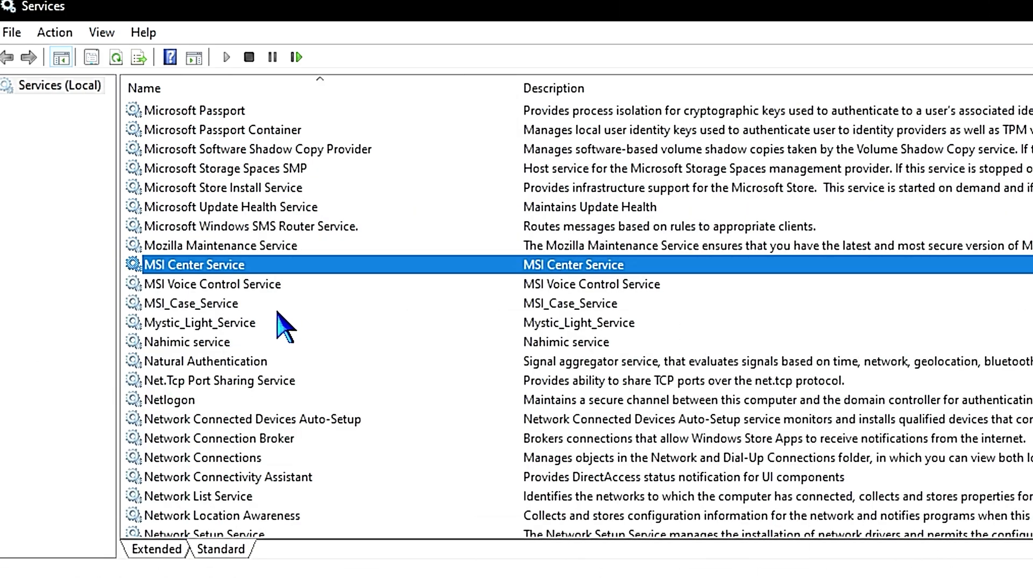
- From the Start menu's MSI Center entry, launch the Windows Services console
{"action": "left_click", "coordinate": [200, 322]}
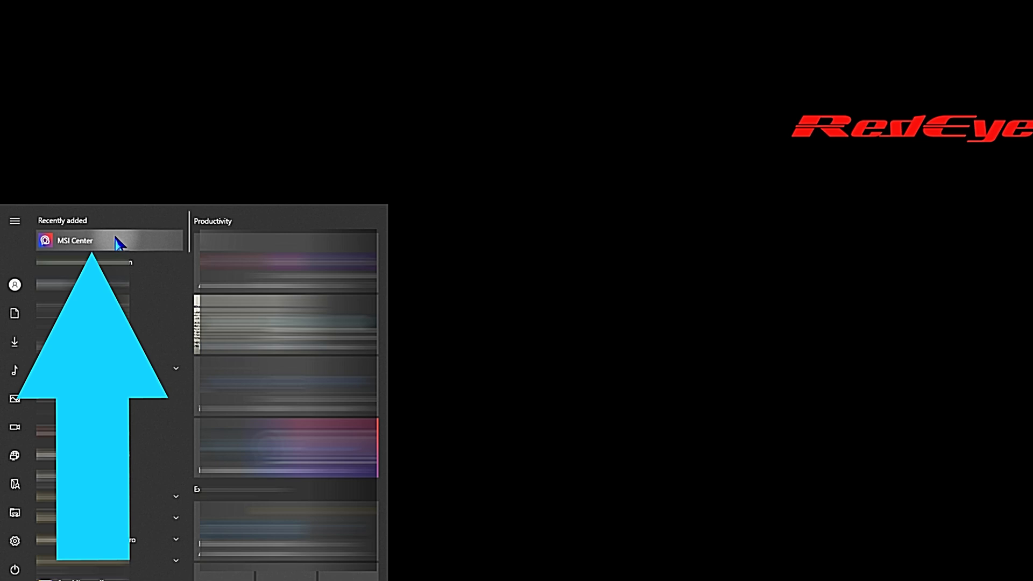
{"action": "right_click", "coordinate": [74, 240]}
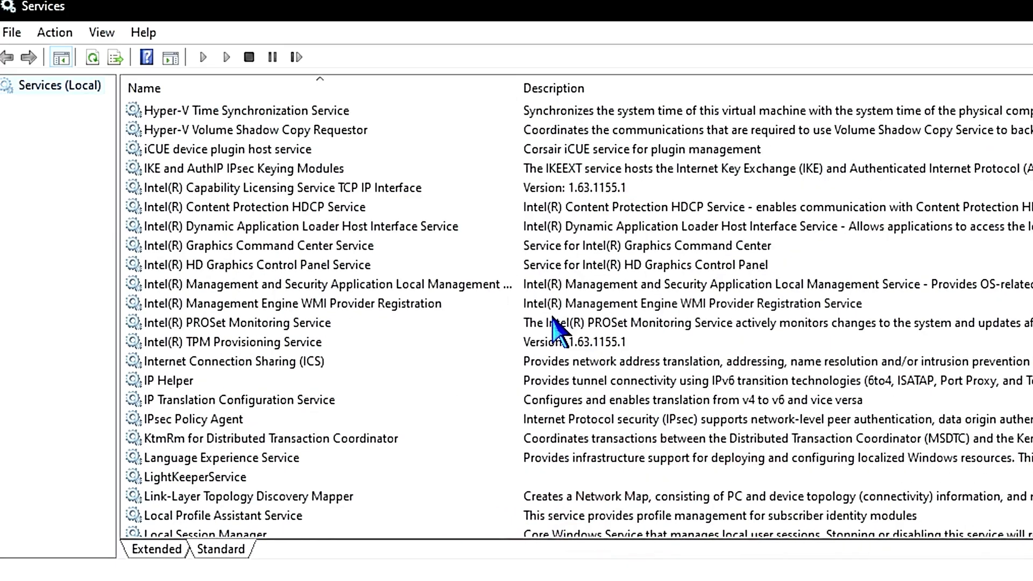
- Check MSI Center Service, MSI_Case_Service and Mystic_Light_Service status in the Services list
{"action": "scroll", "scroll_direction": "down", "scroll_amount": 3}
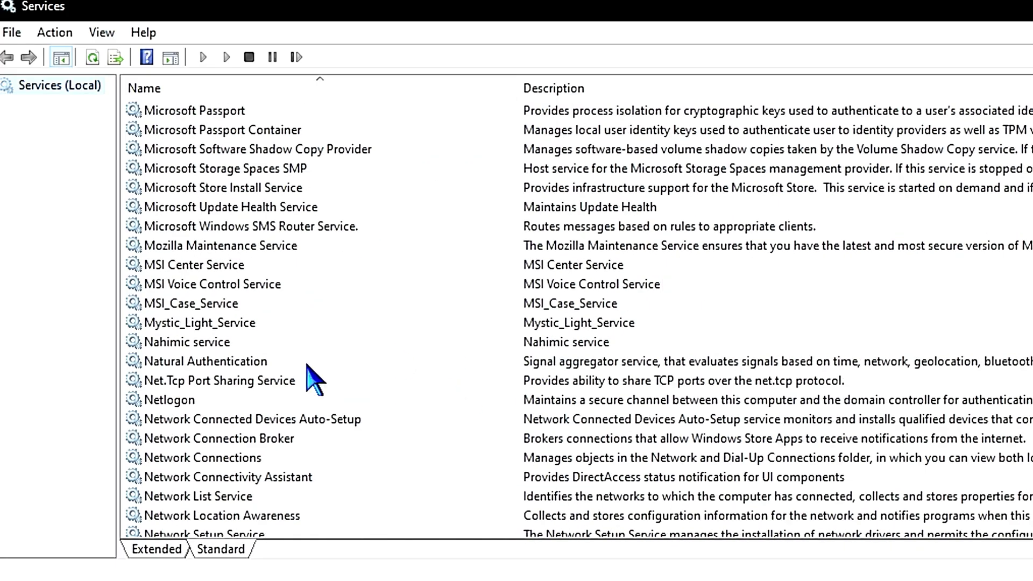
{"action": "left_click", "coordinate": [195, 264]}
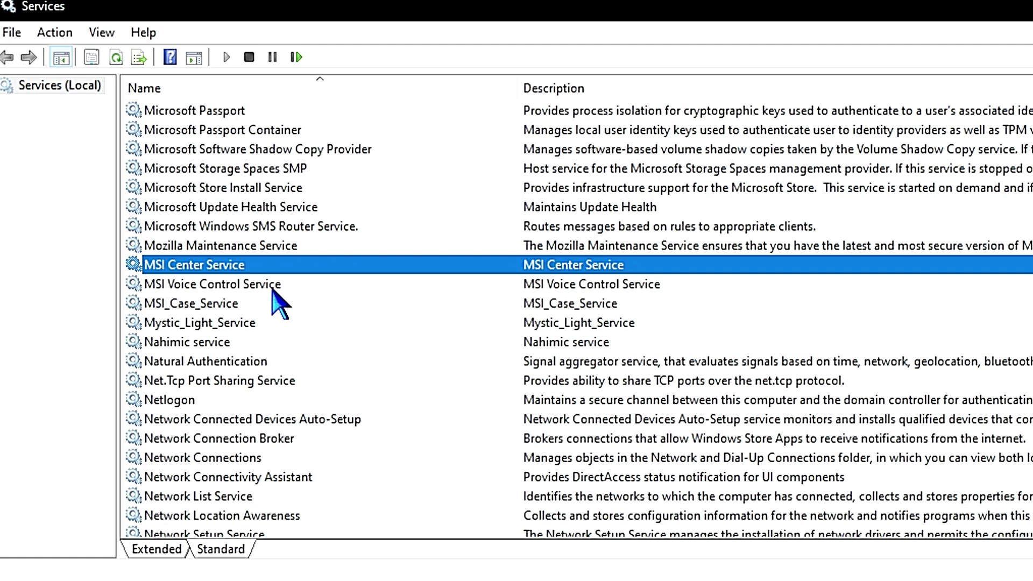
{"action": "left_click", "coordinate": [190, 303]}
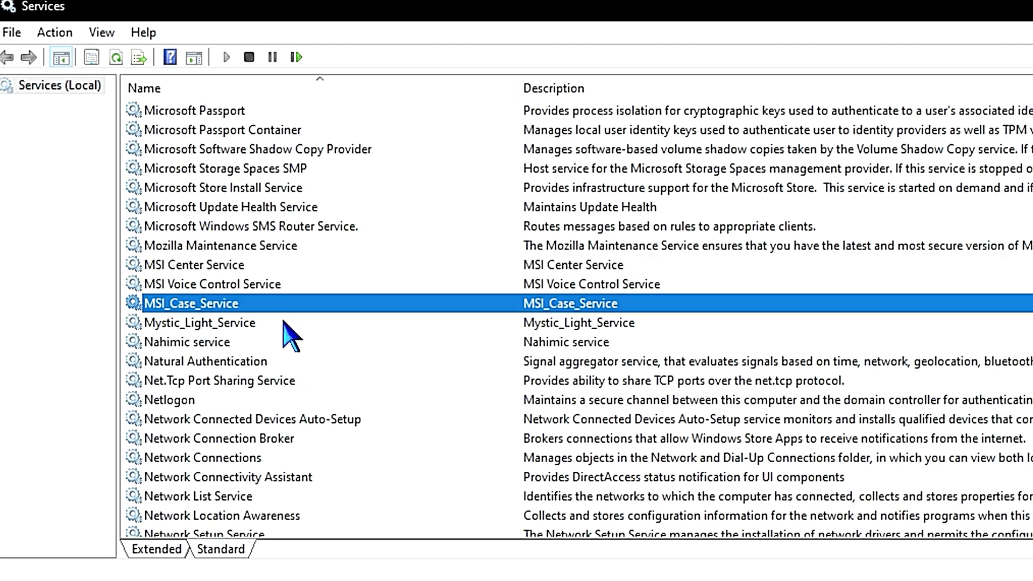
{"action": "left_click", "coordinate": [200, 322]}
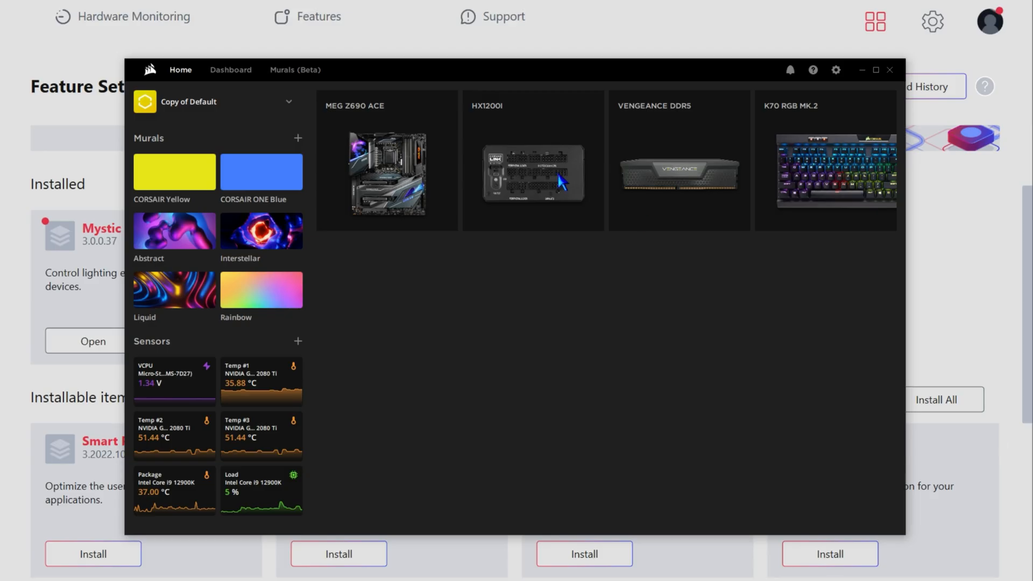
{"action": "mouse_move", "coordinate": [490, 81]}
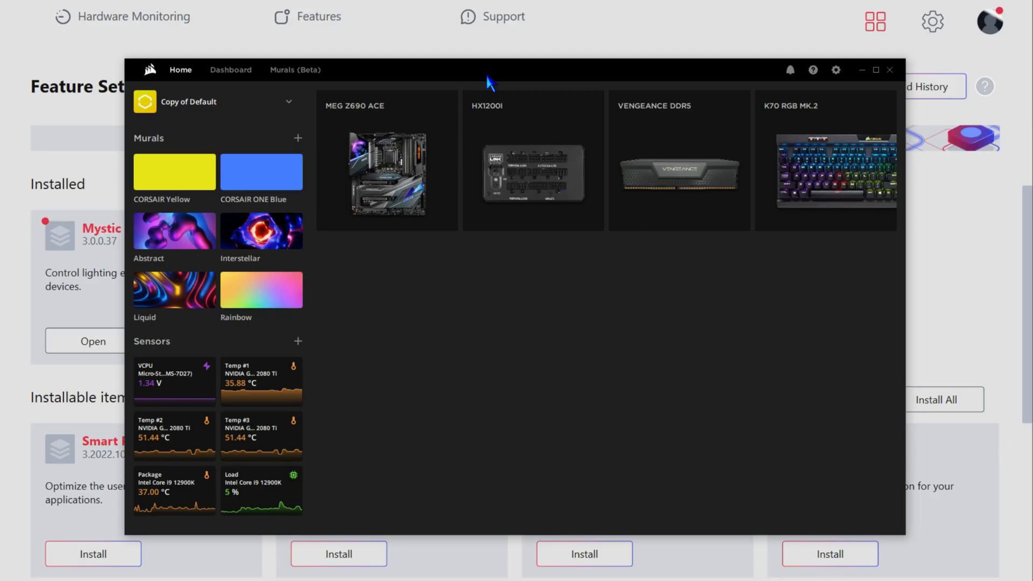